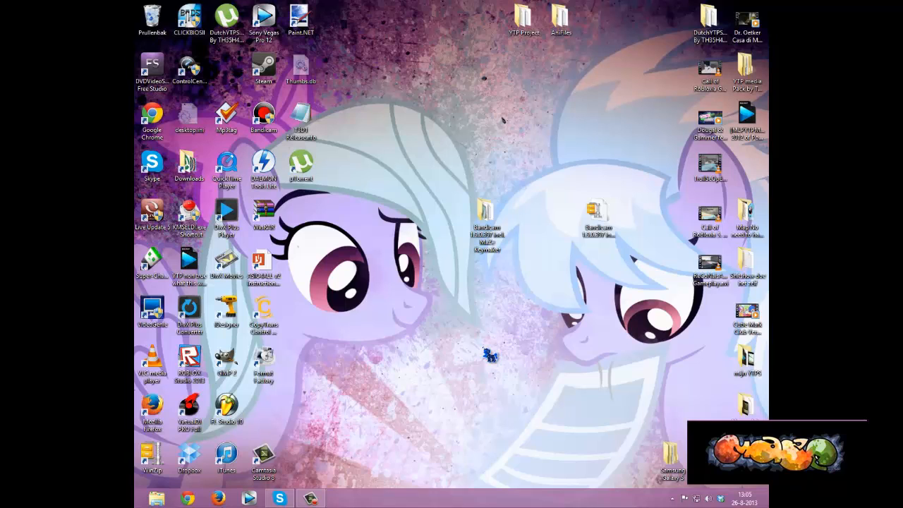
mouse_move(417, 289)
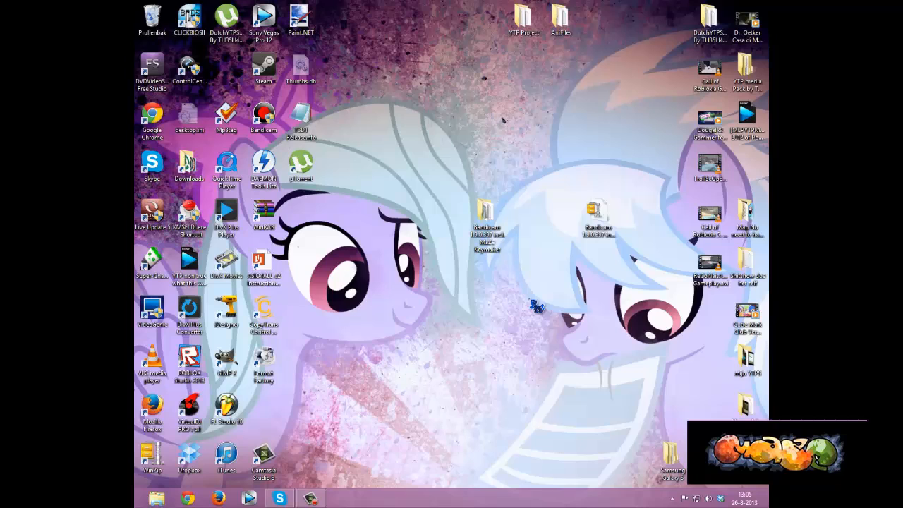
Select the Bandicam 1.9.0.397 incl. MaZe Keymaker archive on the desktop
left_click(595, 213)
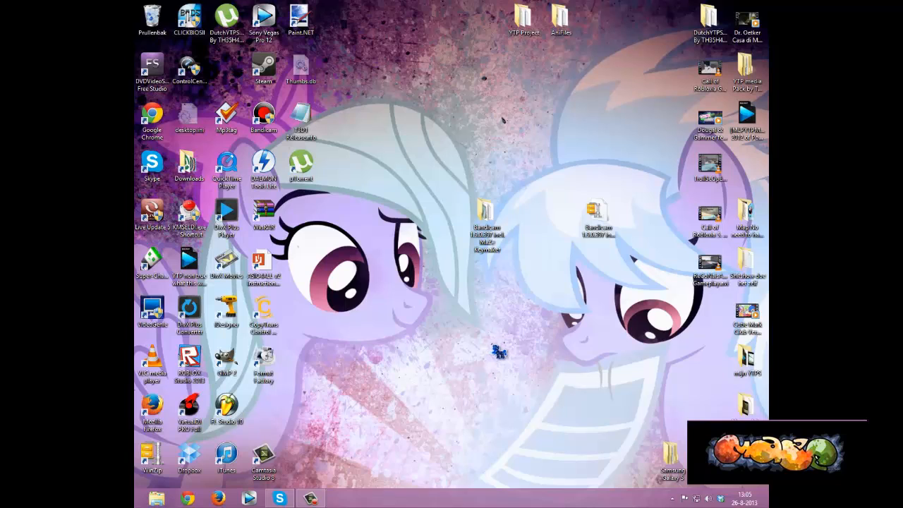
mouse_move(559, 237)
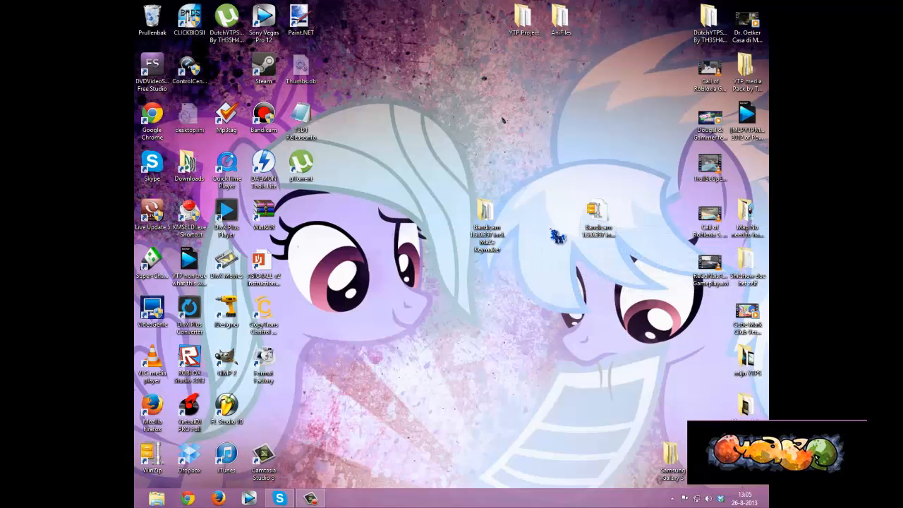
mouse_move(609, 203)
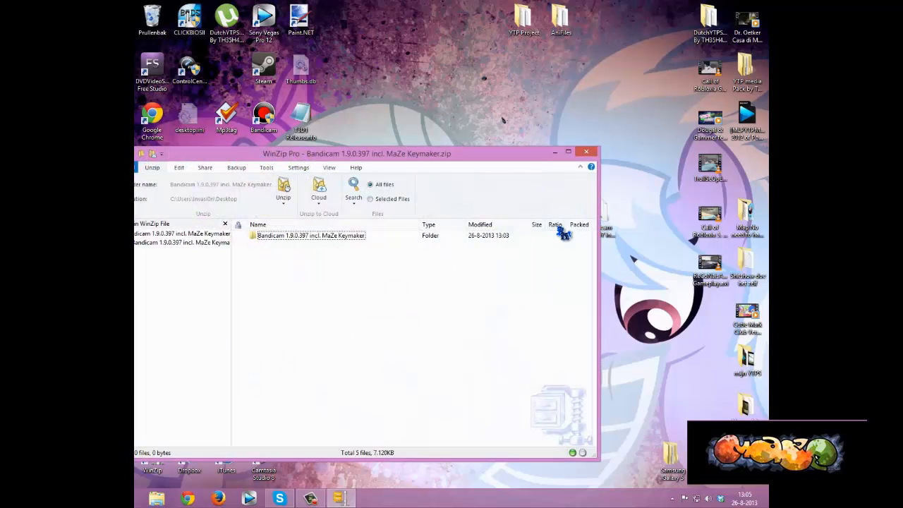
Expand the archive folder to view its contents, then close the WinZip window
double_click(309, 234)
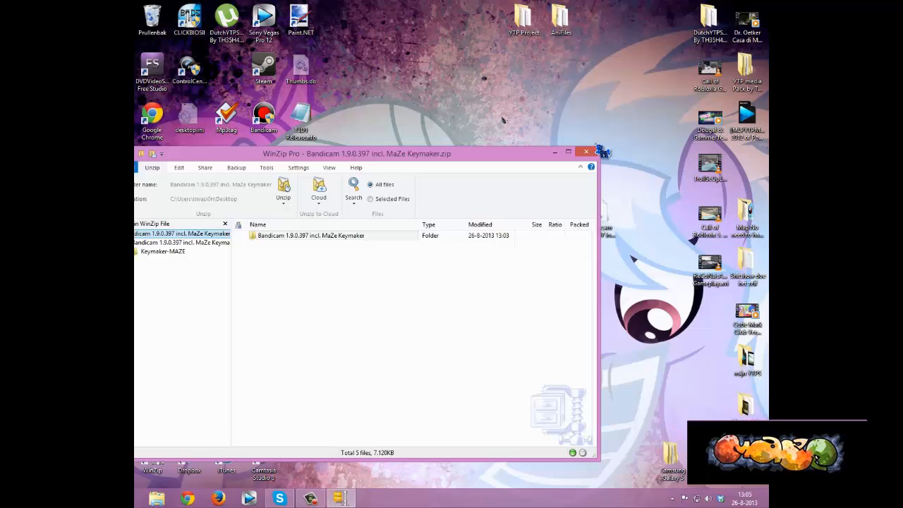
left_click(587, 152)
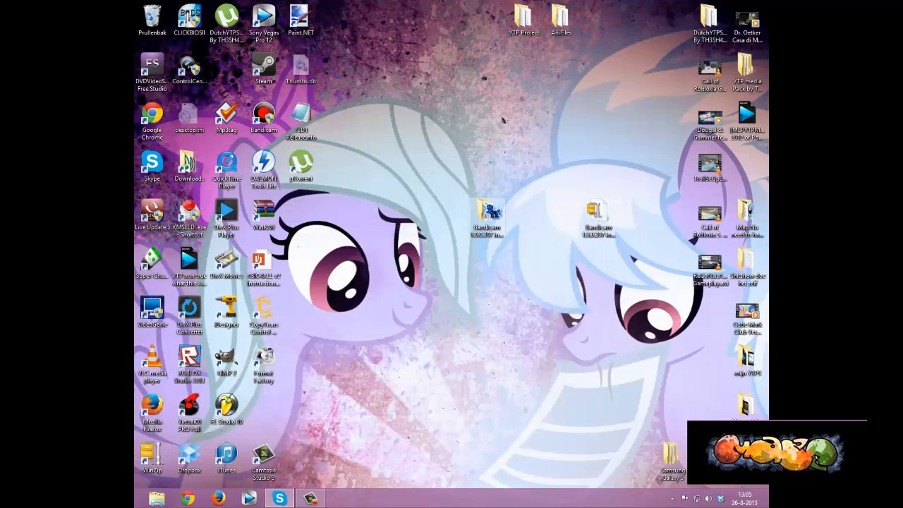
Browse the extracted folder, selecting maze.nfo and then the bdcamsetup.exe setup file
double_click(488, 211)
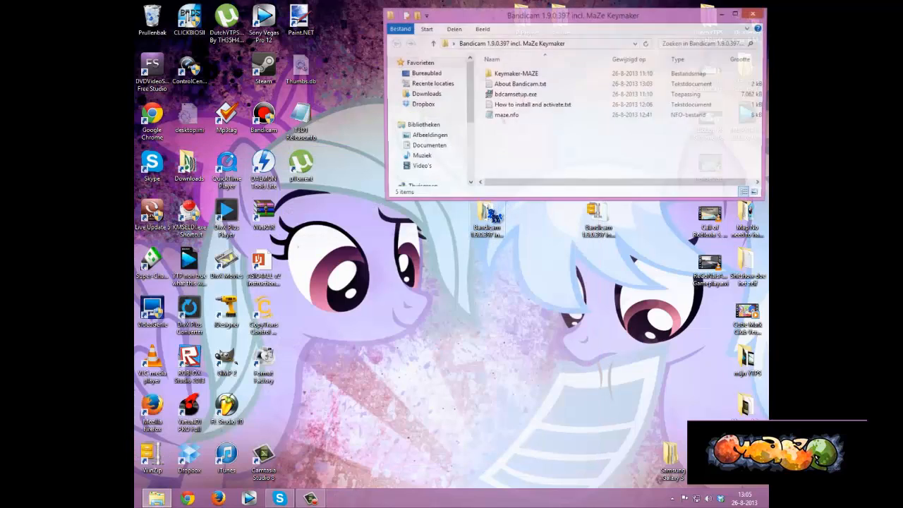
left_click(514, 93)
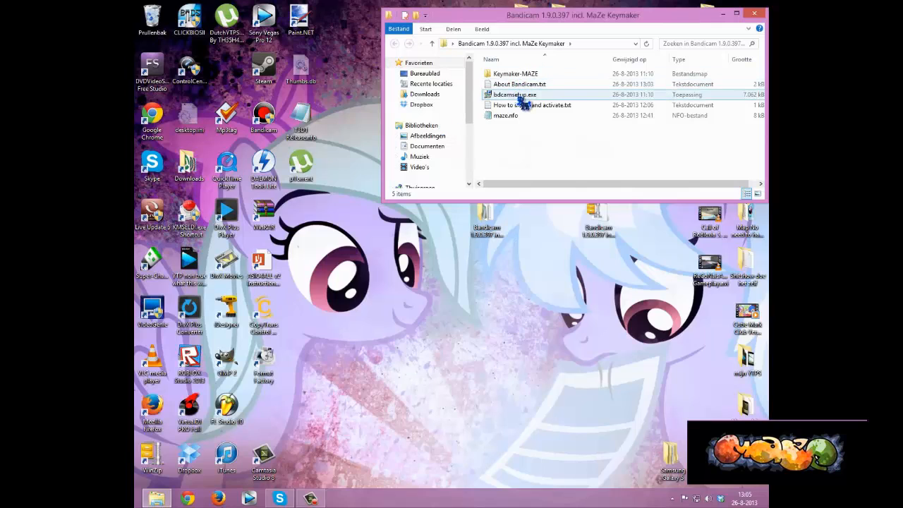
left_click(506, 116)
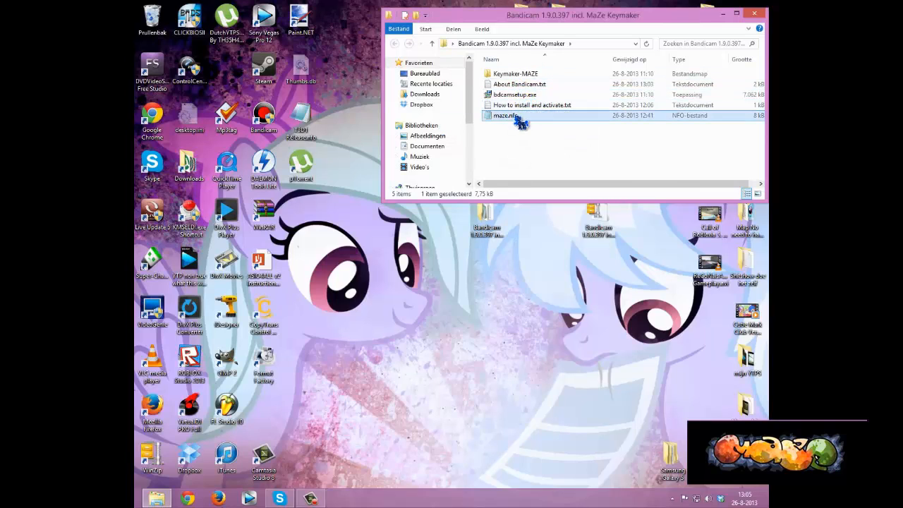
left_click(515, 94)
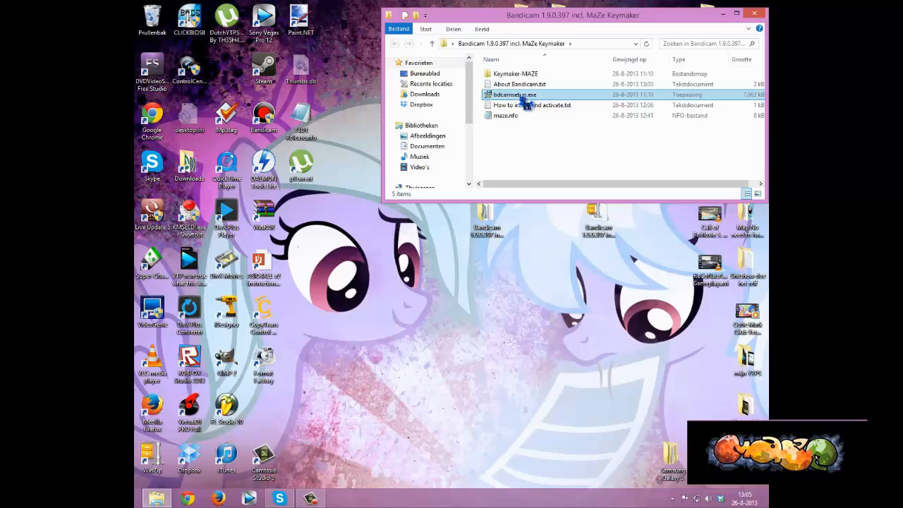
left_click(515, 95)
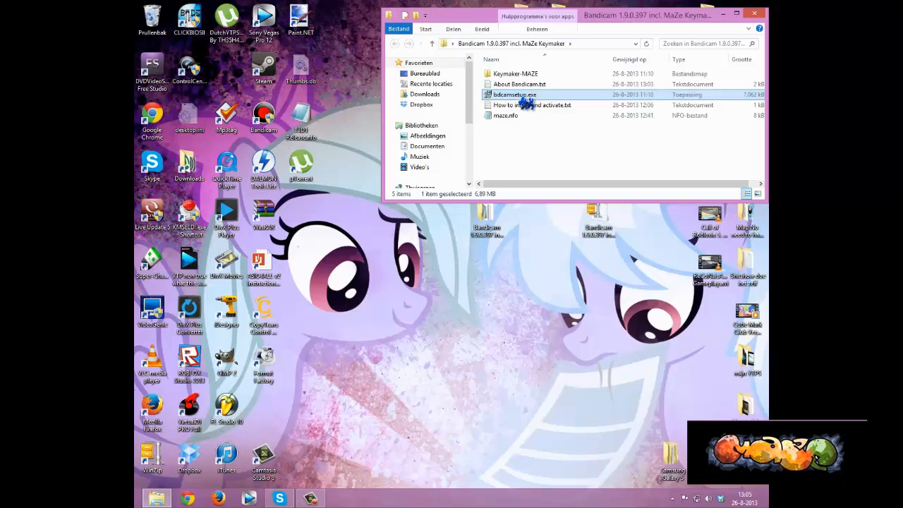
Run bdcamsetup.exe in Nederlands, accept the licence and keep default components up to the install-folder page
double_click(513, 95)
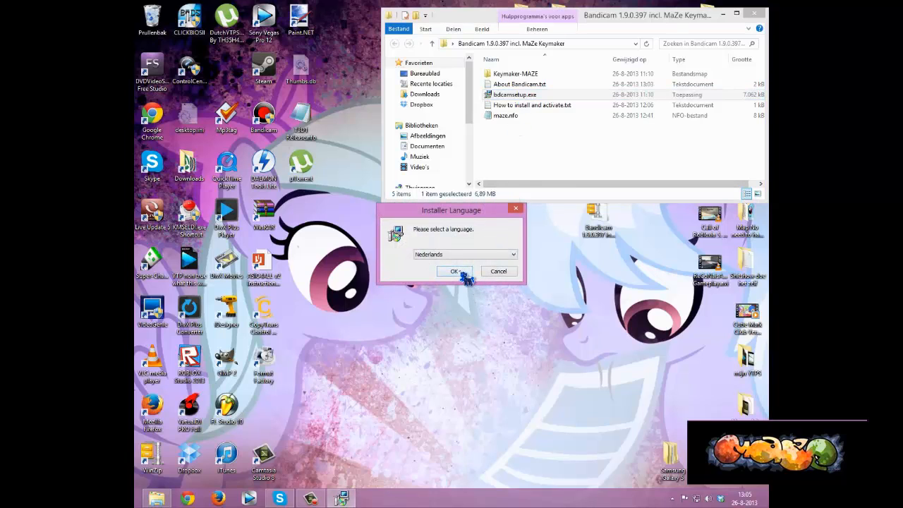
left_click(453, 271)
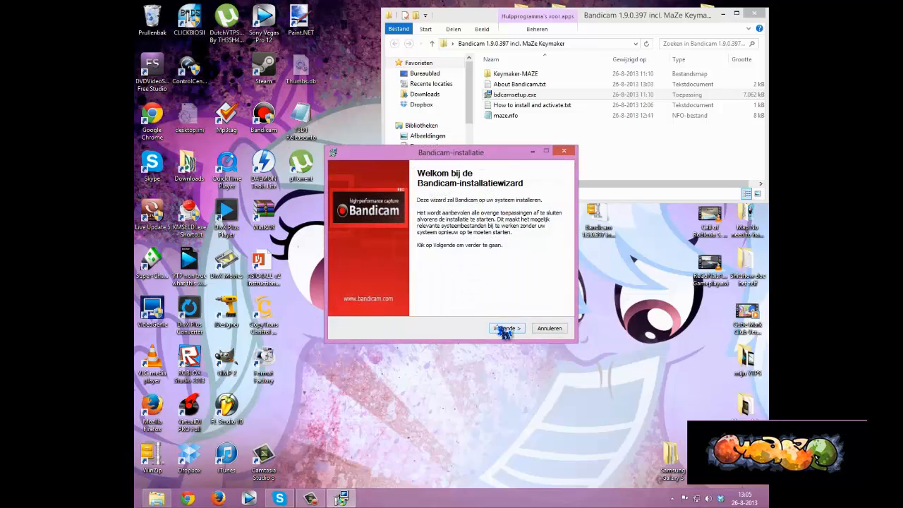
left_click(505, 327)
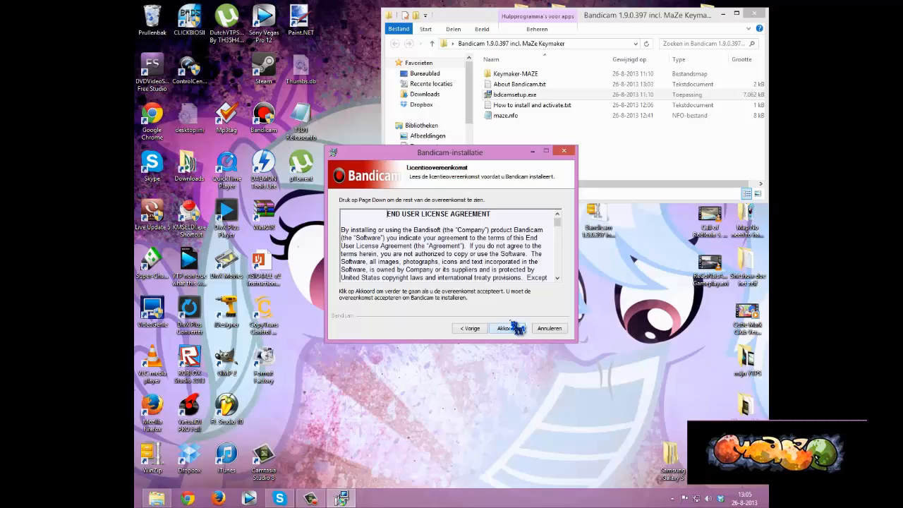
left_click(507, 327)
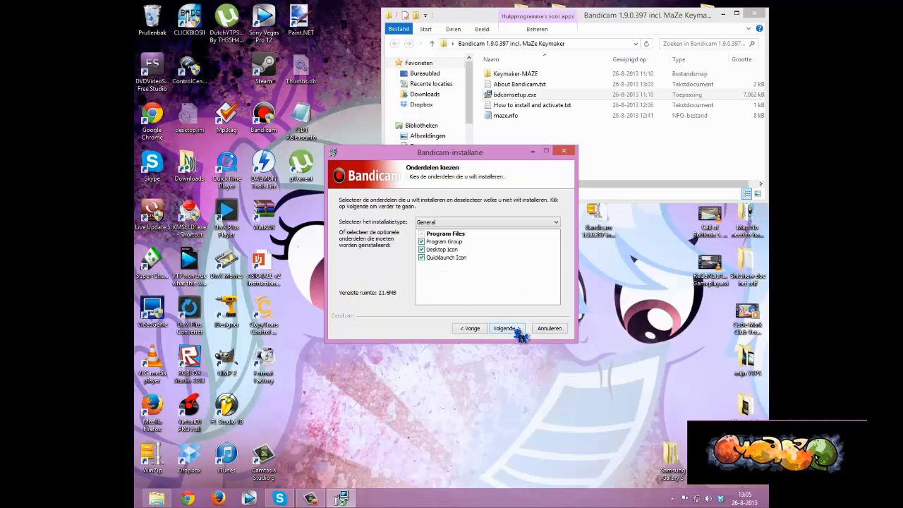
left_click(507, 327)
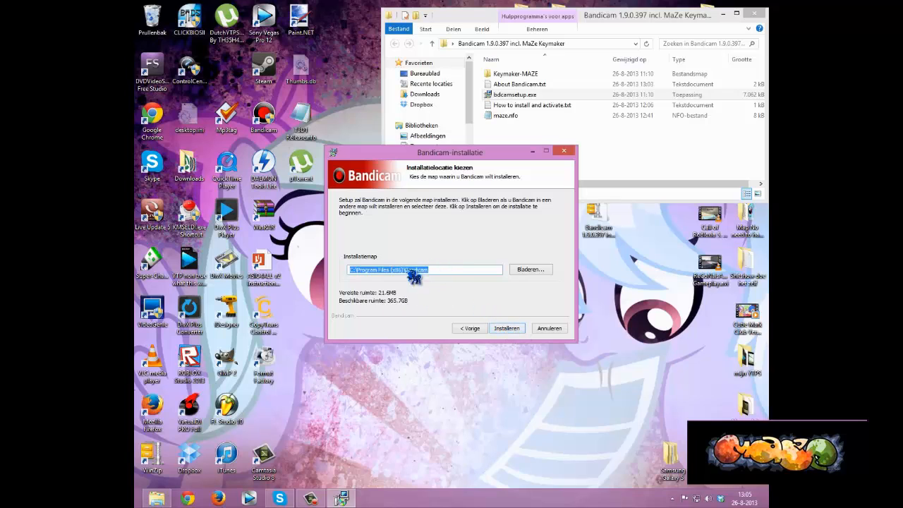
mouse_move(508, 332)
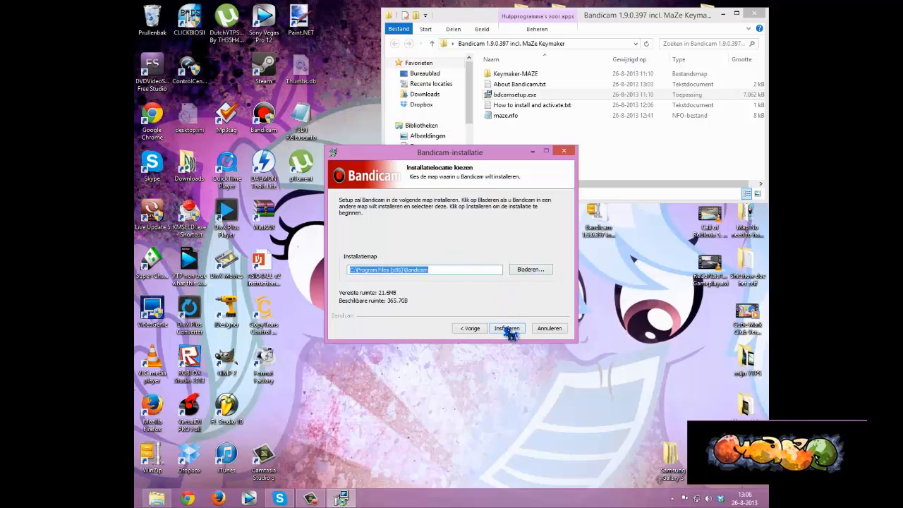
Install into the default folder, then finish setup so Bandicam launches
left_click(508, 327)
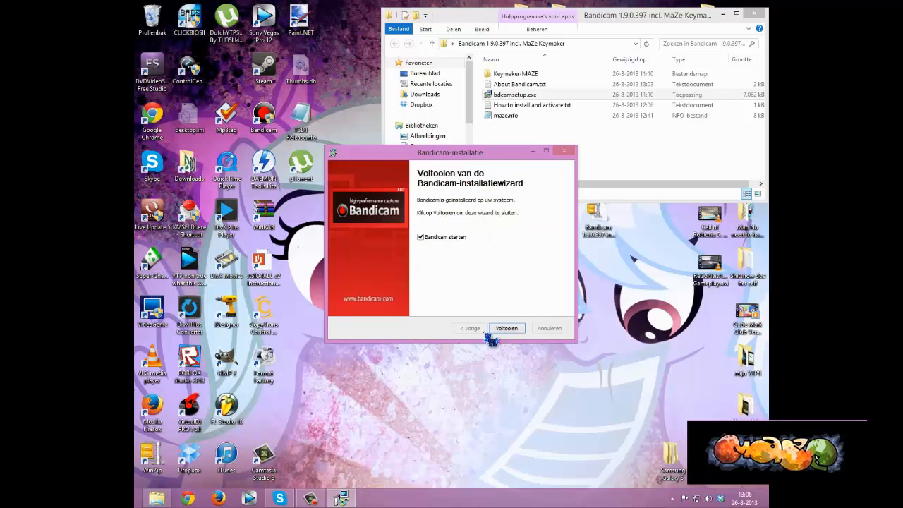
mouse_move(505, 313)
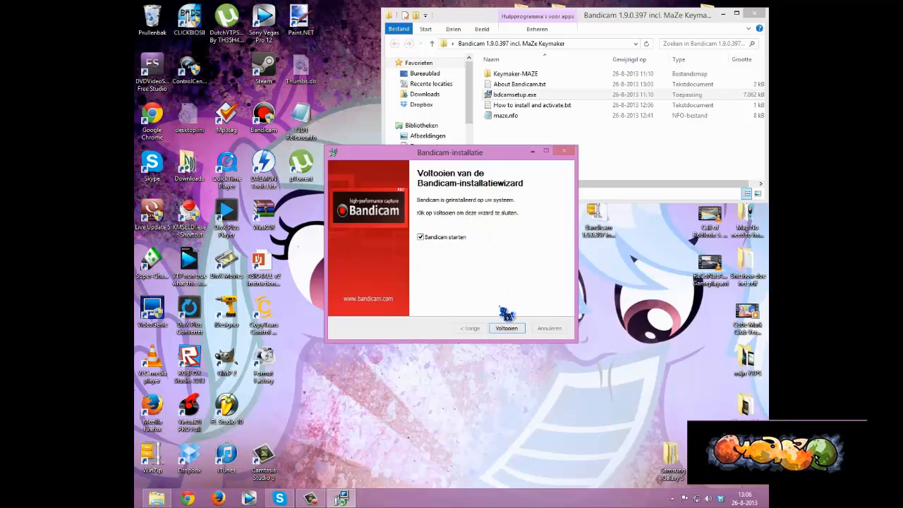
left_click(508, 327)
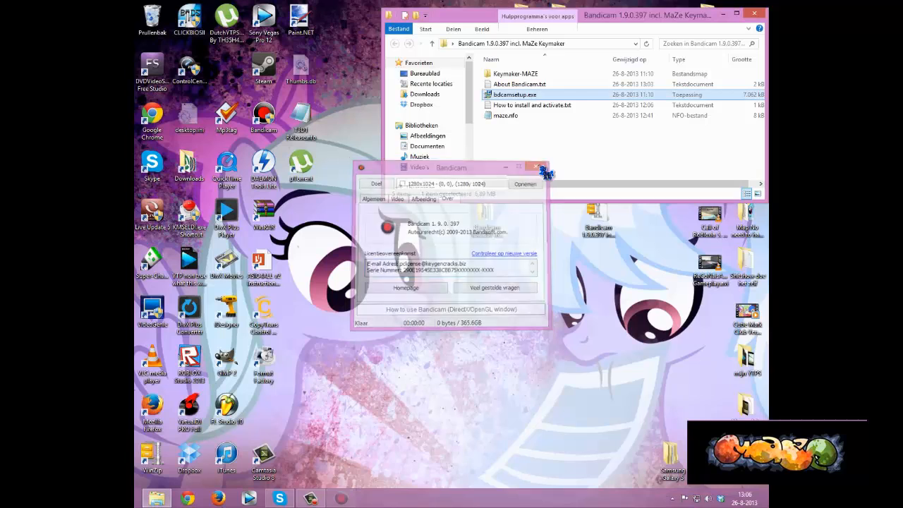
Reposition the Explorer window, enter Keymaker-MAZE and show the context menu for keymaker.exe
left_click(540, 172)
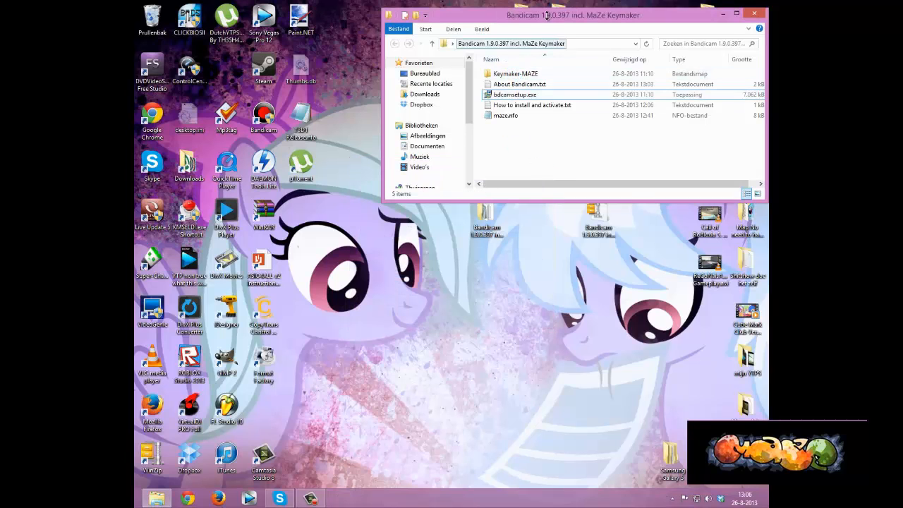
left_click_drag(573, 14, 457, 98)
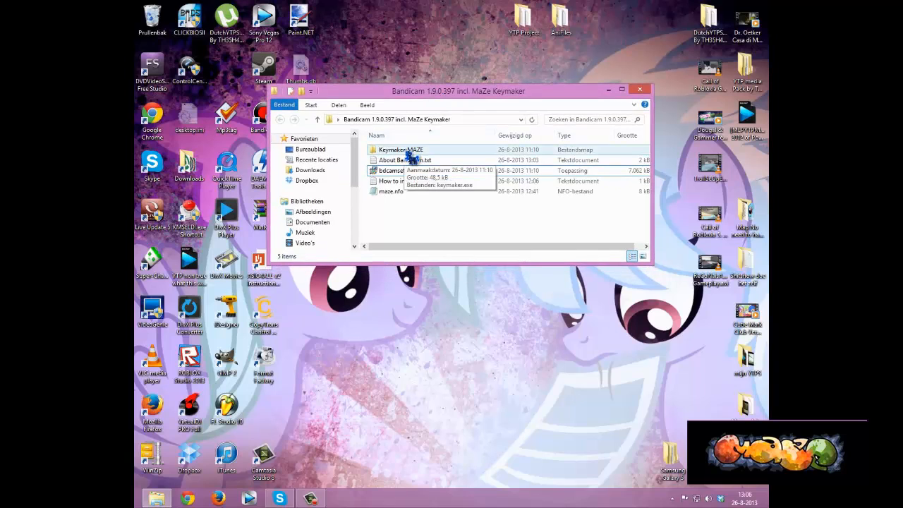
double_click(397, 149)
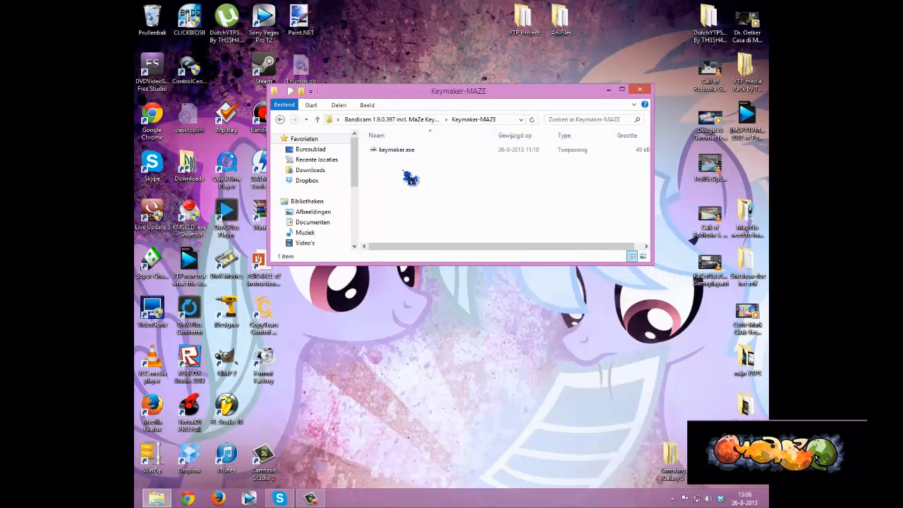
mouse_move(414, 191)
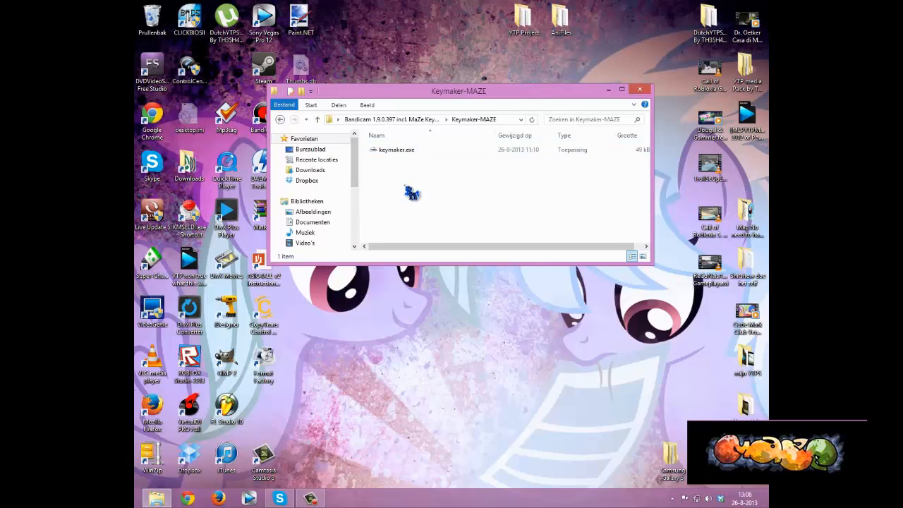
left_click(395, 150)
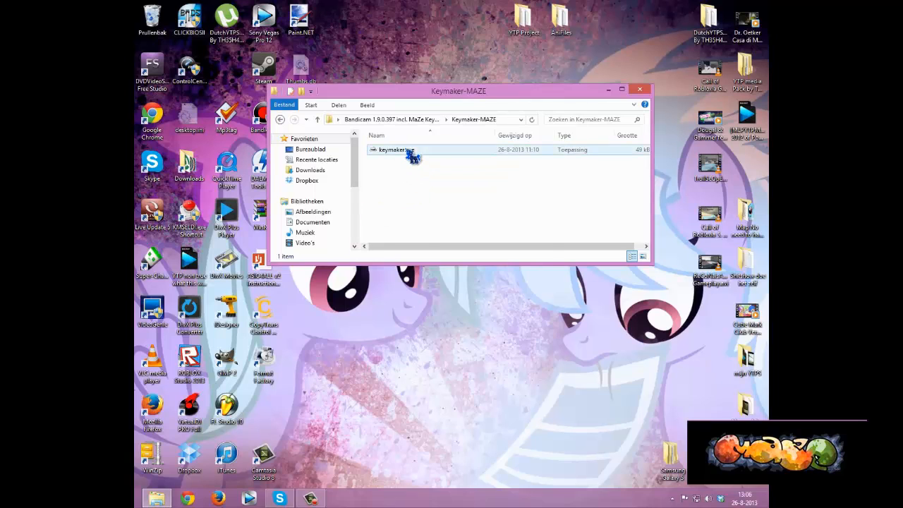
right_click(392, 150)
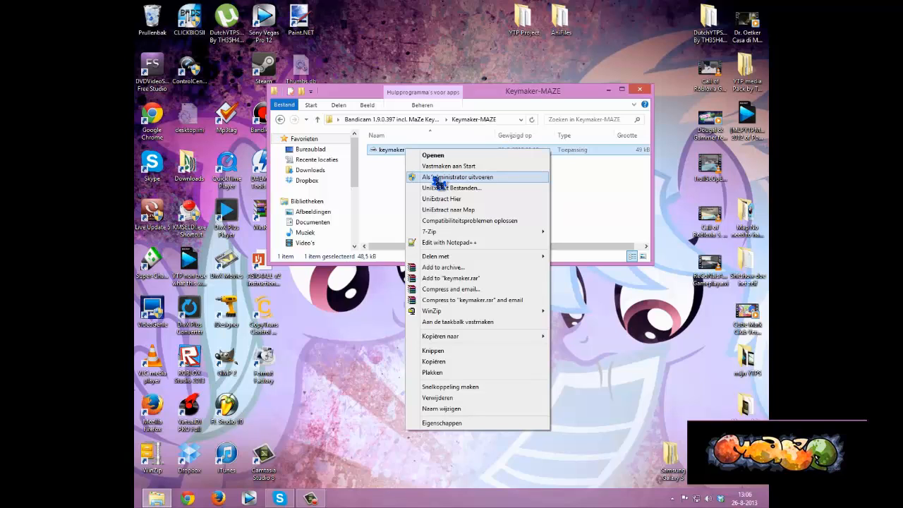
left_click(454, 176)
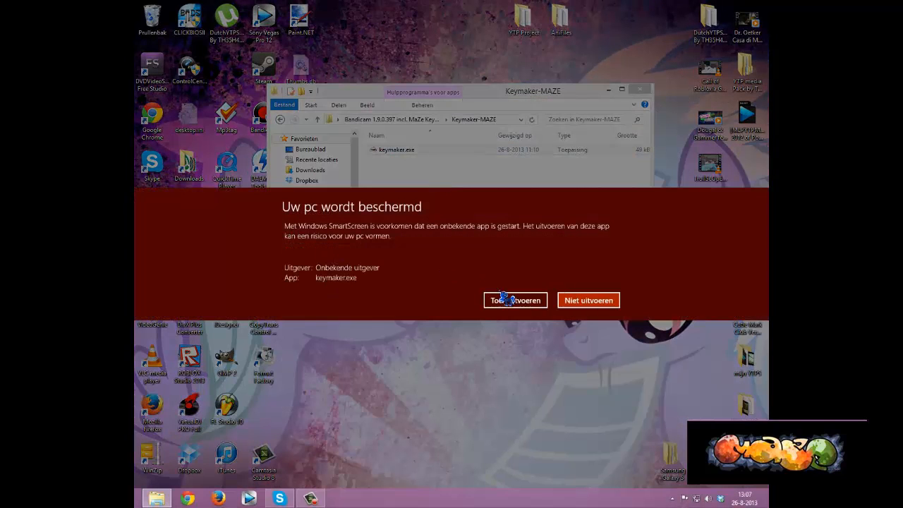
left_click(515, 299)
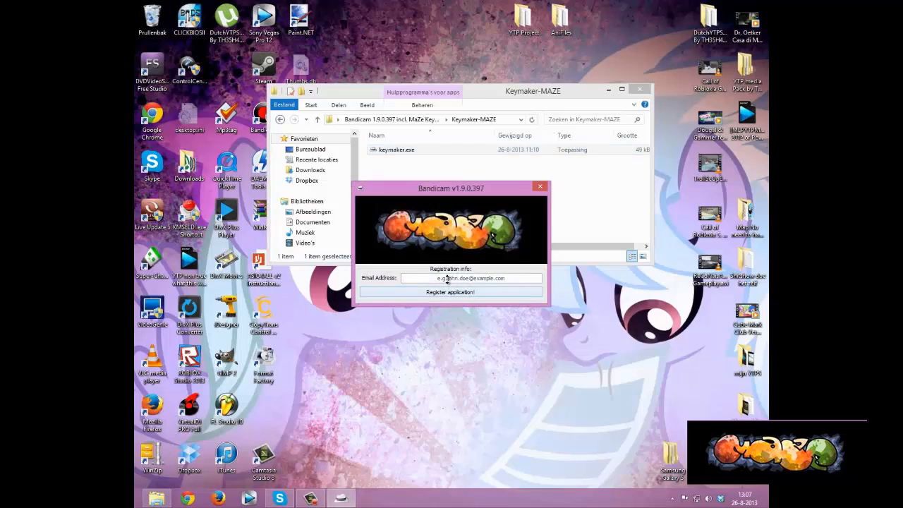
left_click(471, 278)
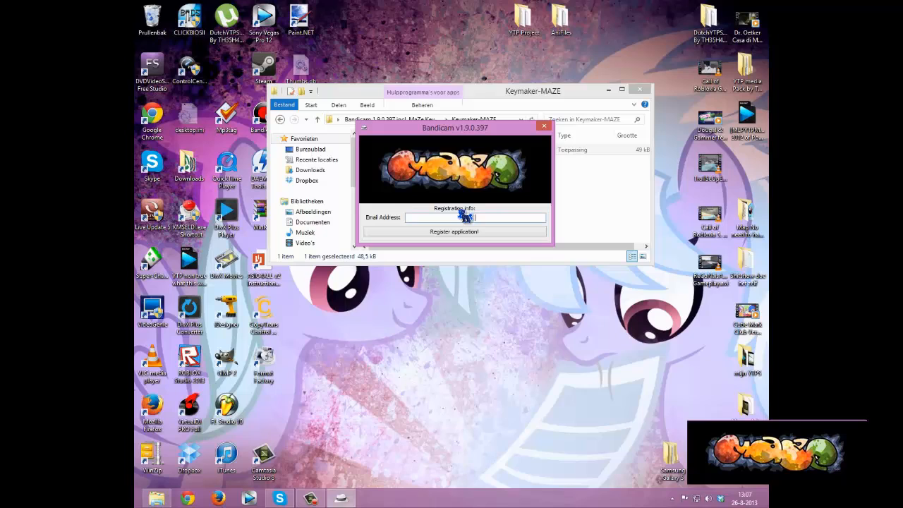
mouse_move(465, 220)
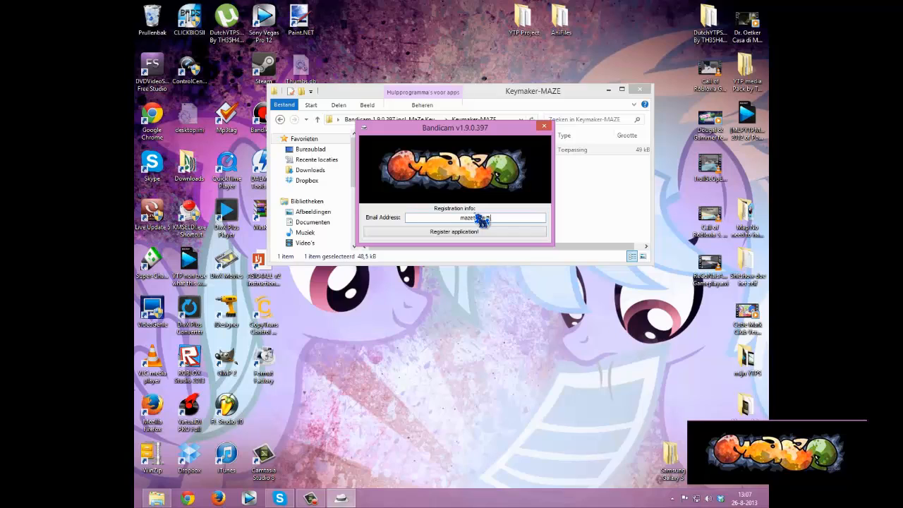
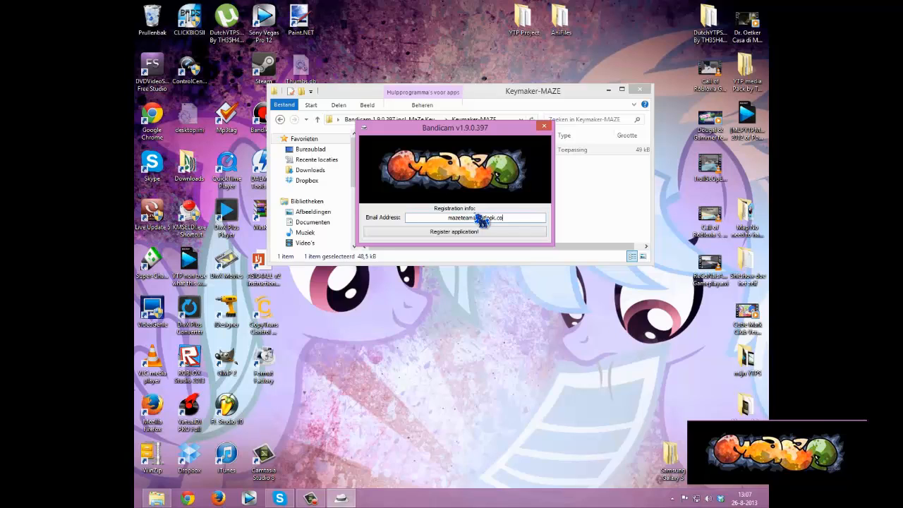
Register Bandicam with that email, acknowledge the success message and close the keymaker
left_click(454, 231)
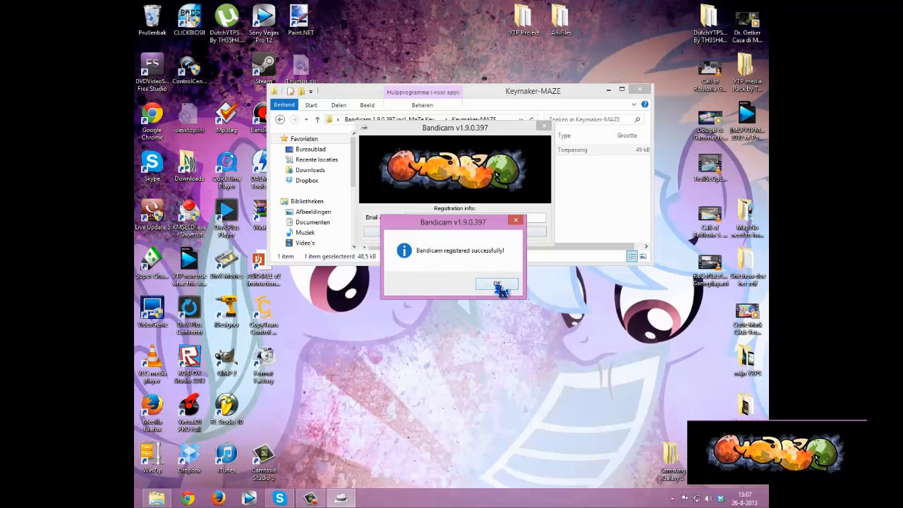
left_click(496, 282)
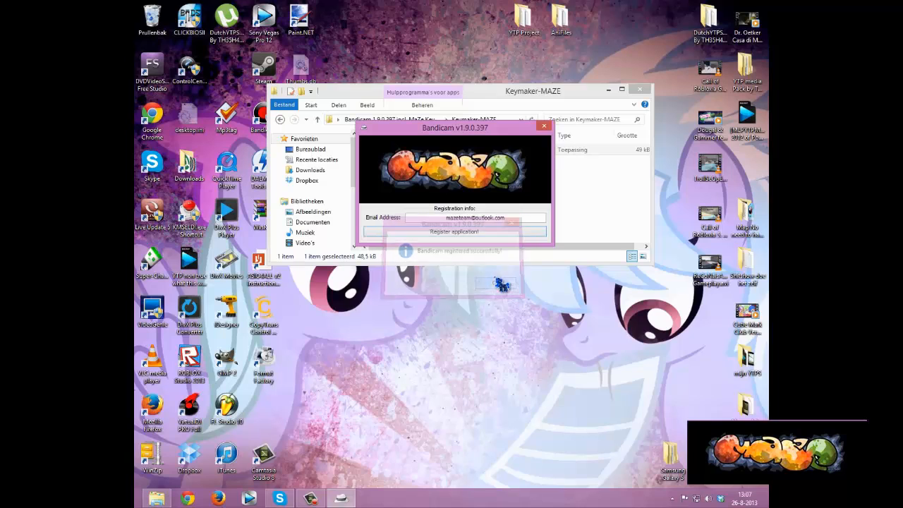
left_click(545, 125)
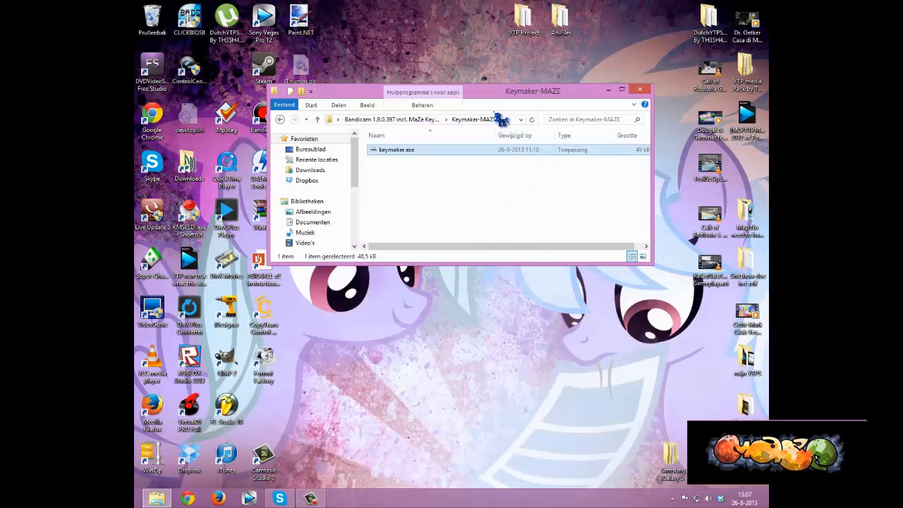
Close the Keymaker-MAZE folder window, check Bandicam's About (Over) tab shows it registered, then close Bandicam
left_click_drag(533, 90, 632, 105)
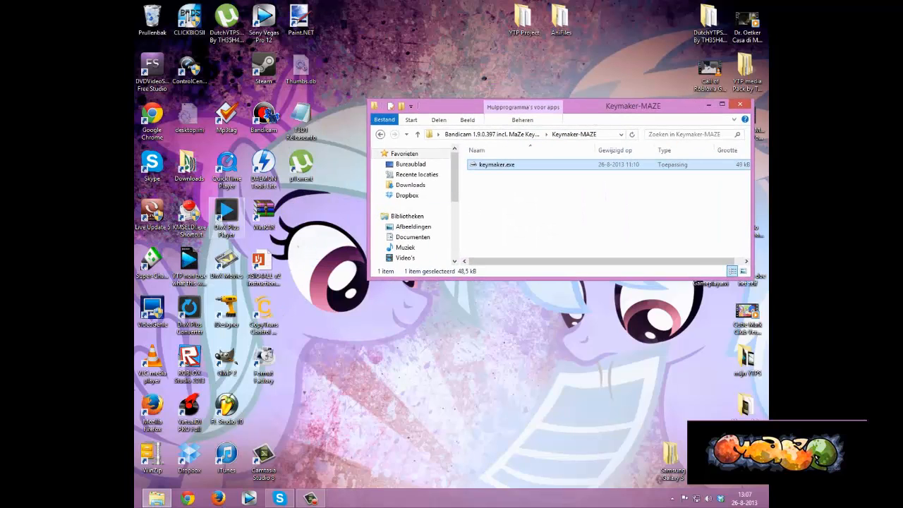
left_click(741, 104)
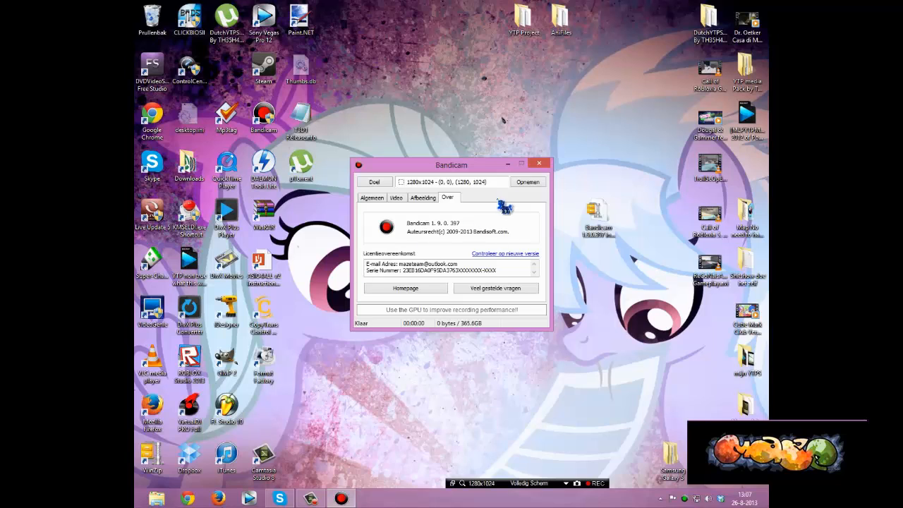
mouse_move(539, 163)
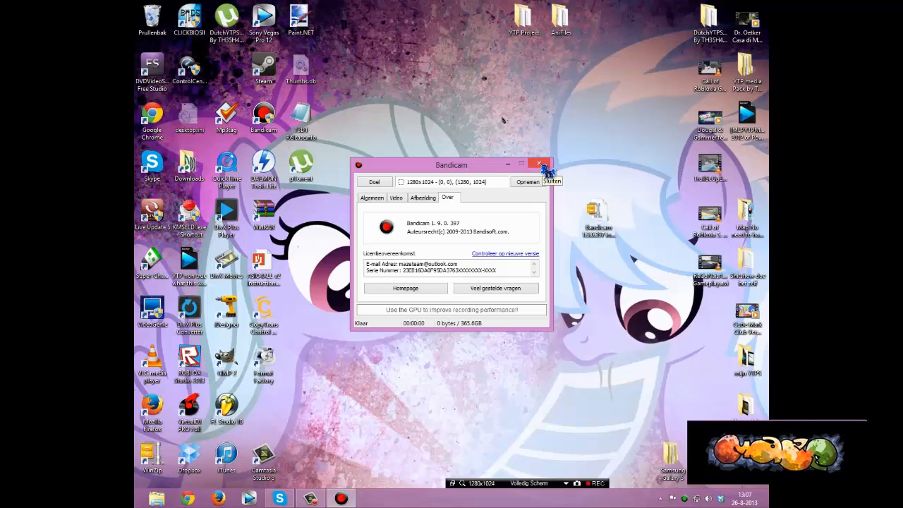
left_click(539, 163)
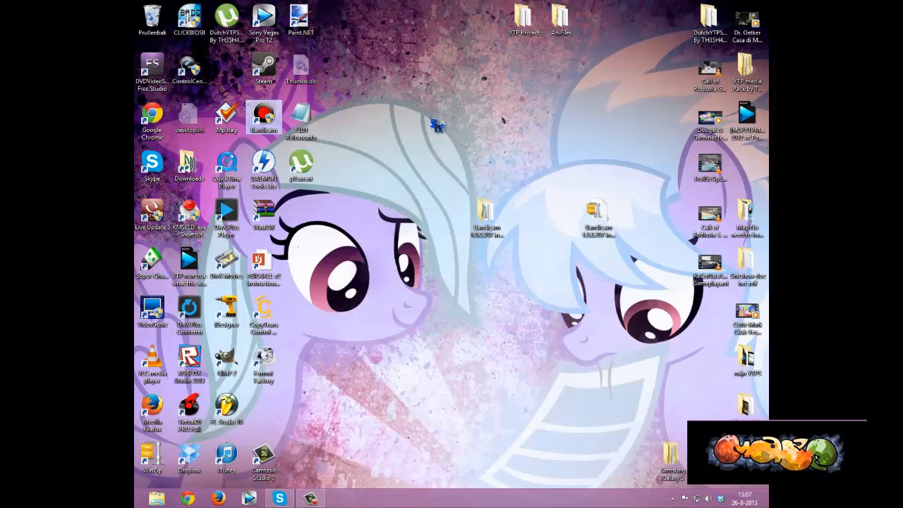